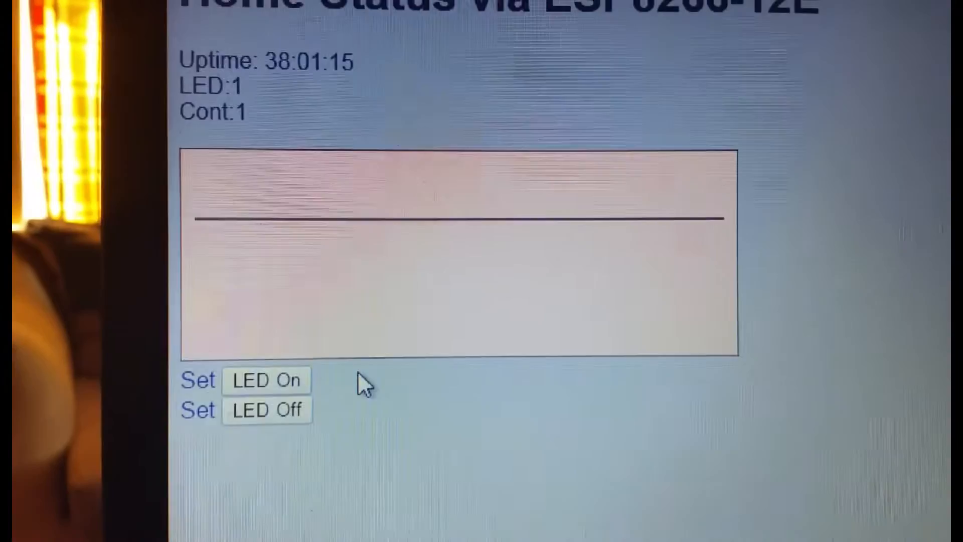
Switch from the Home Status page to the AdvancedWebServer12e sketch in Arduino IDE.
{"action": "left_click", "coordinate": [266, 410]}
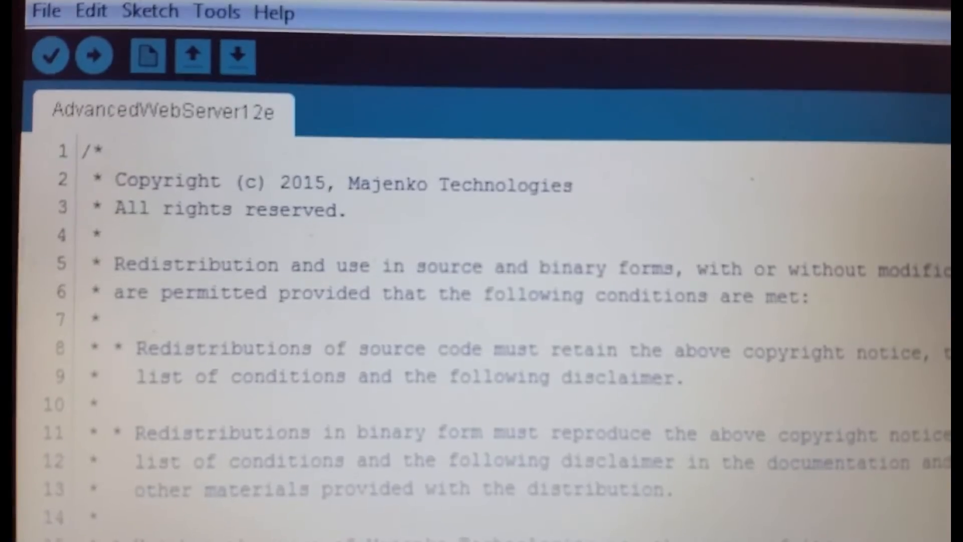
Scroll past the copyright header to the history[38] array and clearHistory() function.
{"action": "scroll", "scroll_direction": "down", "scroll_amount": 3}
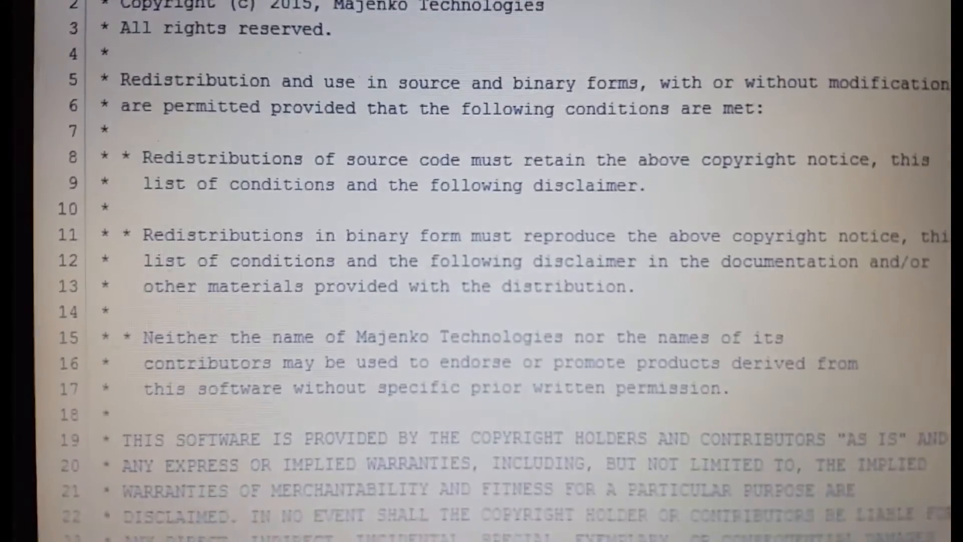
{"action": "scroll", "scroll_direction": "down", "scroll_amount": 3}
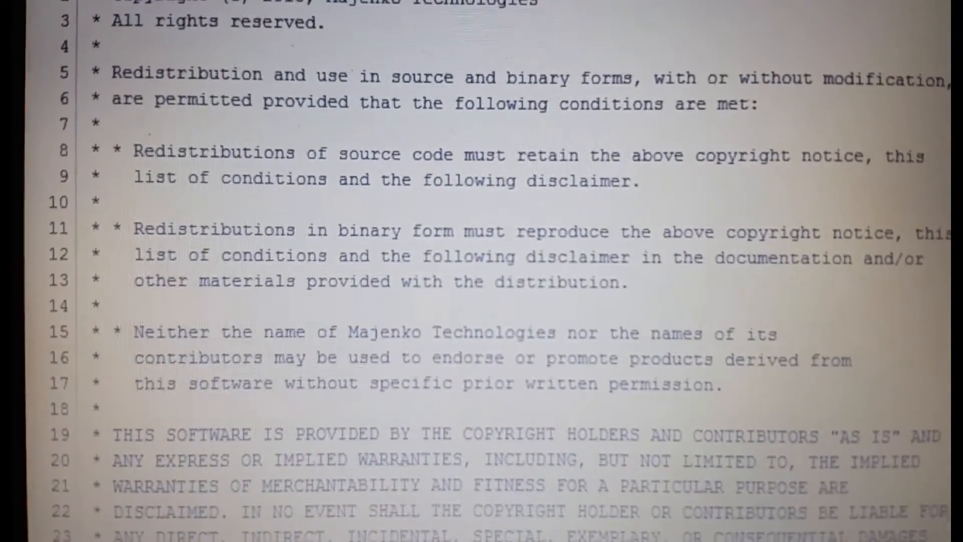
{"action": "scroll", "scroll_direction": "down", "scroll_amount": 3}
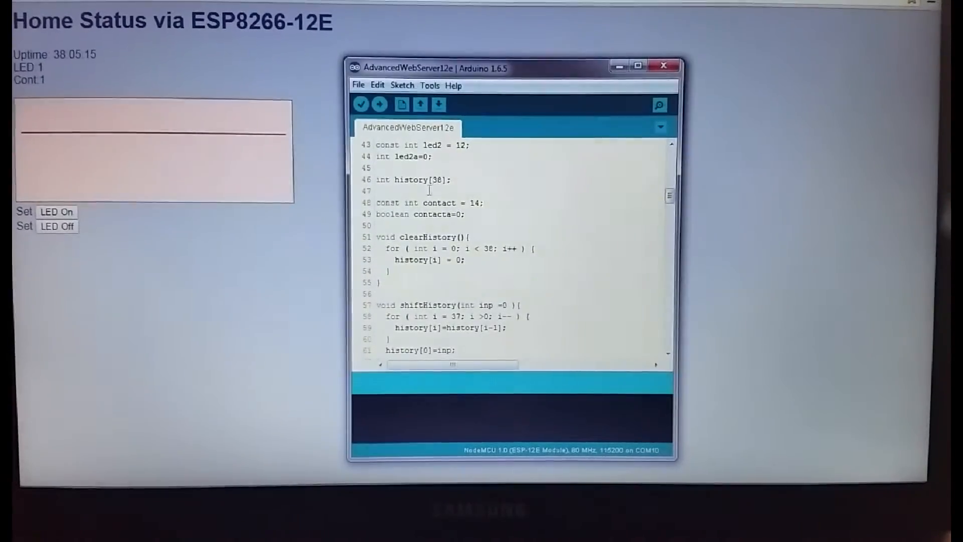
Scroll through shiftHistory and handleRoot to the snprintf HTML template with Home Status heading.
{"action": "scroll", "scroll_direction": "down", "scroll_amount": 3}
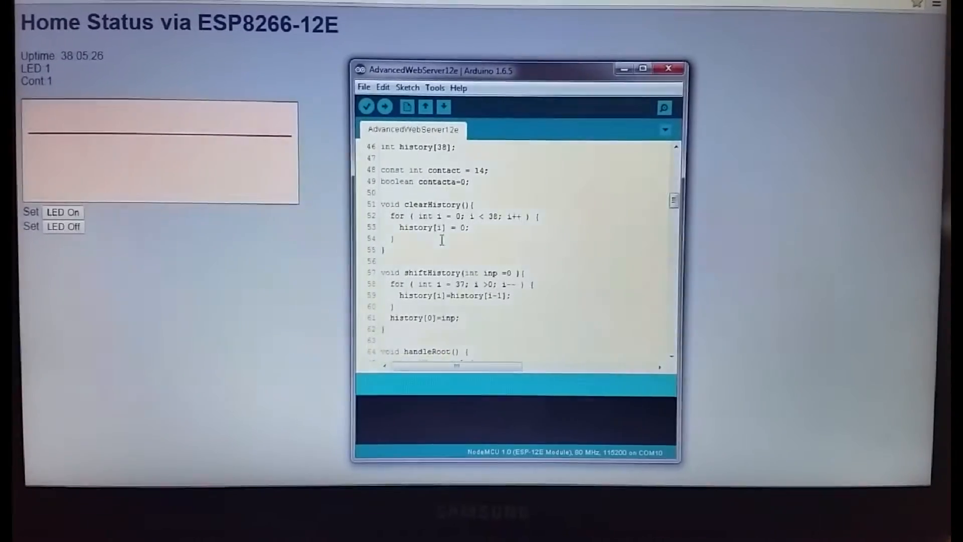
{"action": "scroll", "scroll_direction": "down", "scroll_amount": 3}
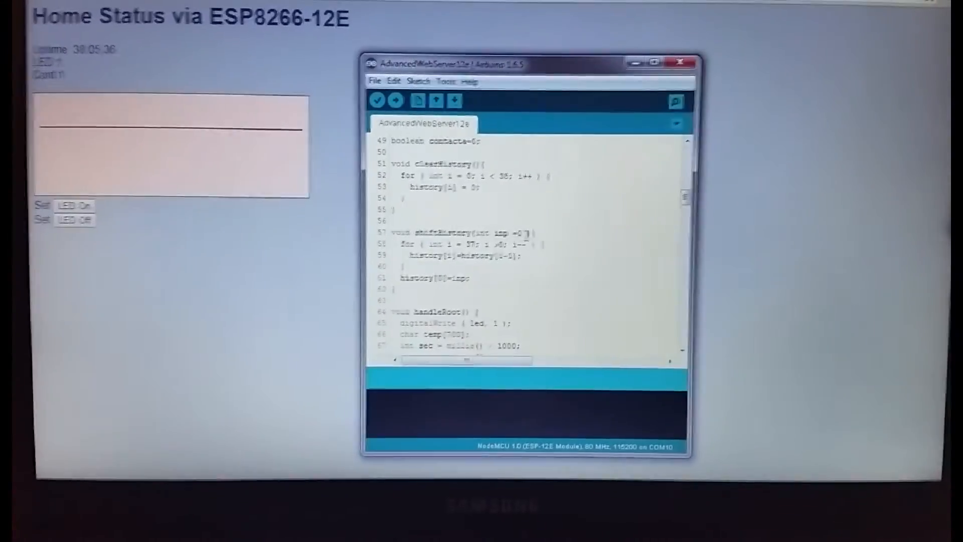
{"action": "scroll", "scroll_direction": "down", "scroll_amount": 3}
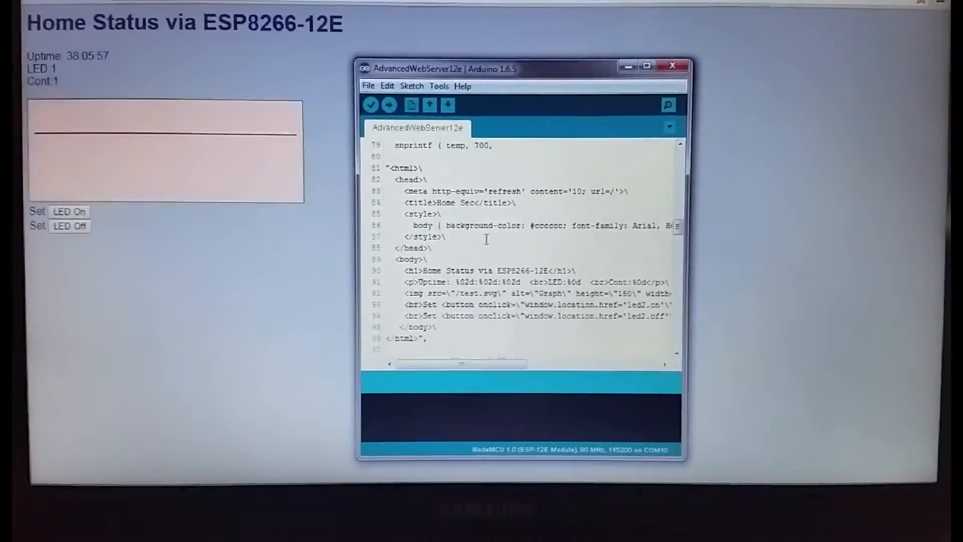
Scroll past testPulse to loop() with server.handleClient and the start of drawGraph().
{"action": "scroll", "scroll_direction": "down", "scroll_amount": 3}
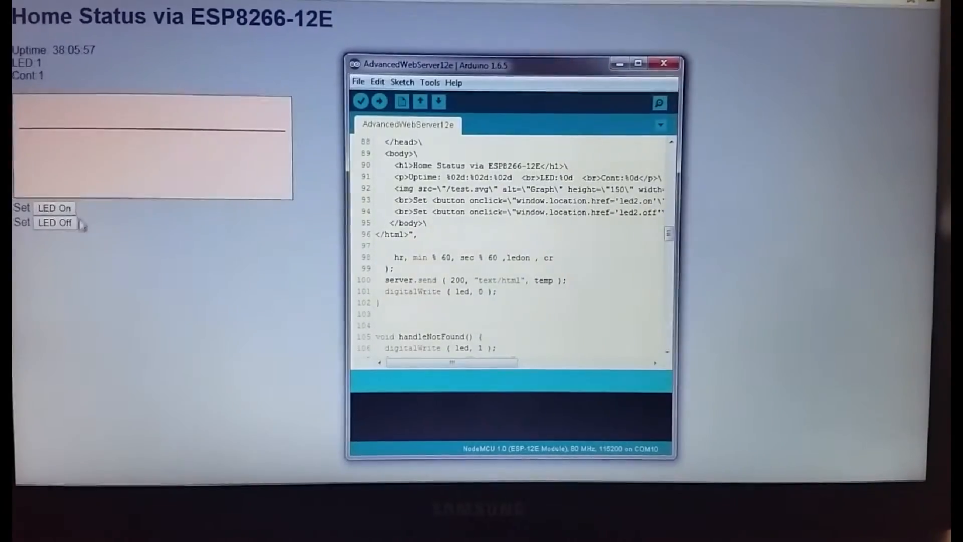
{"action": "scroll", "scroll_direction": "down", "scroll_amount": 3}
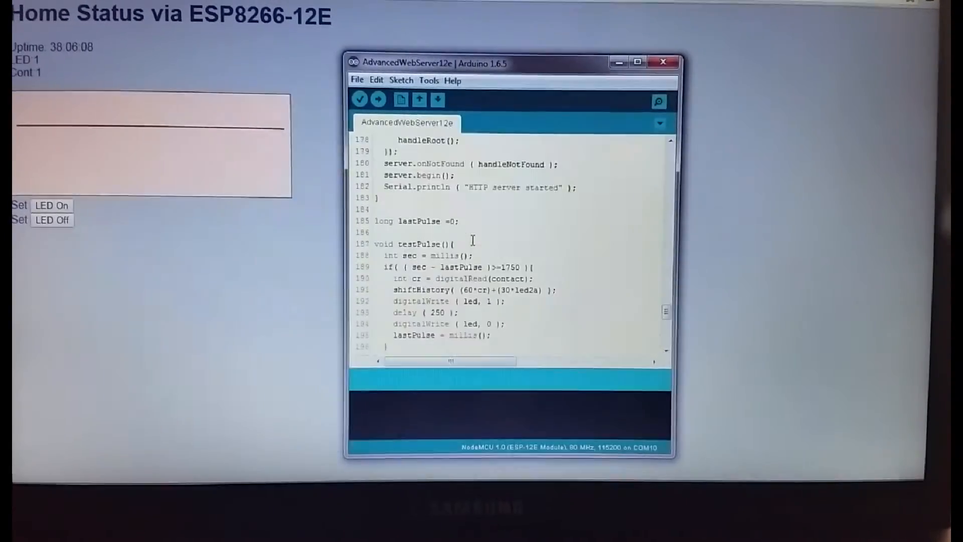
{"action": "scroll", "scroll_direction": "down", "scroll_amount": 3}
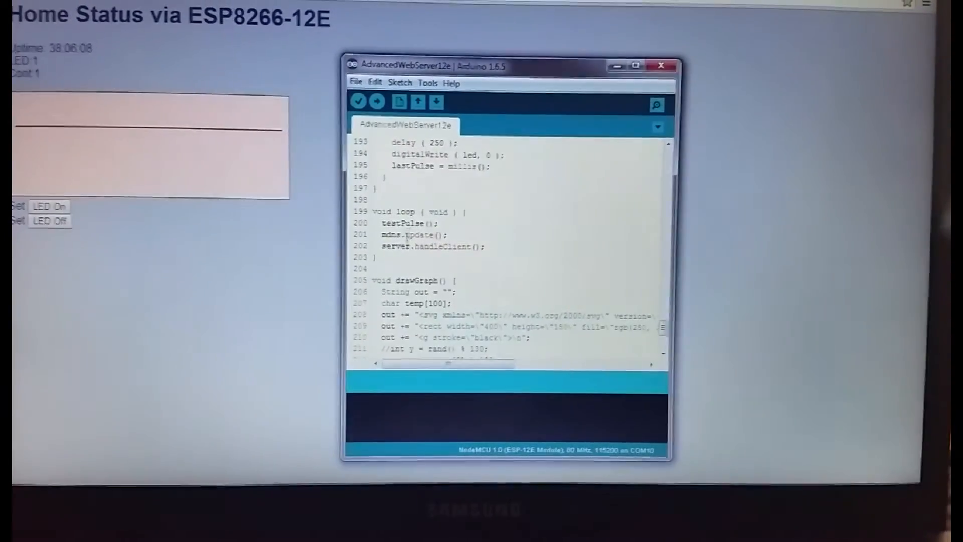